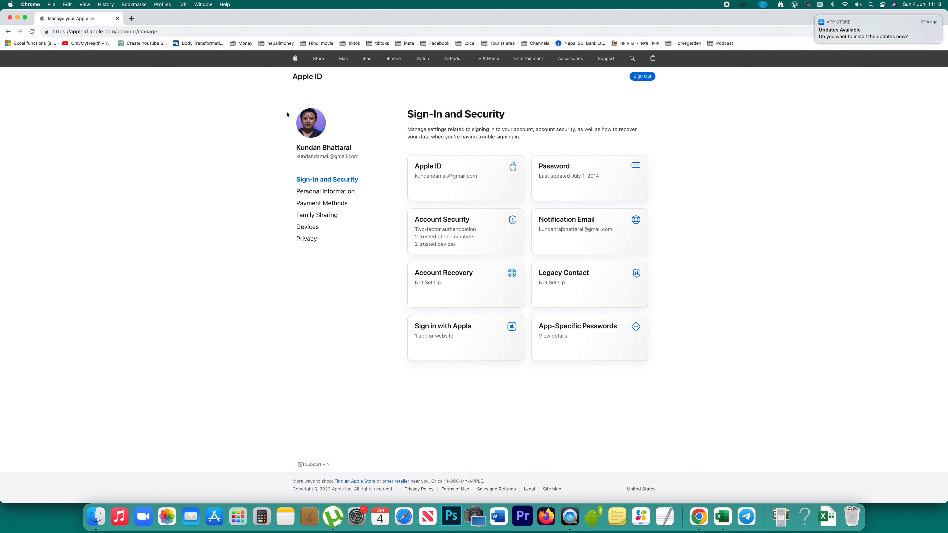
pyautogui.moveTo(429, 157)
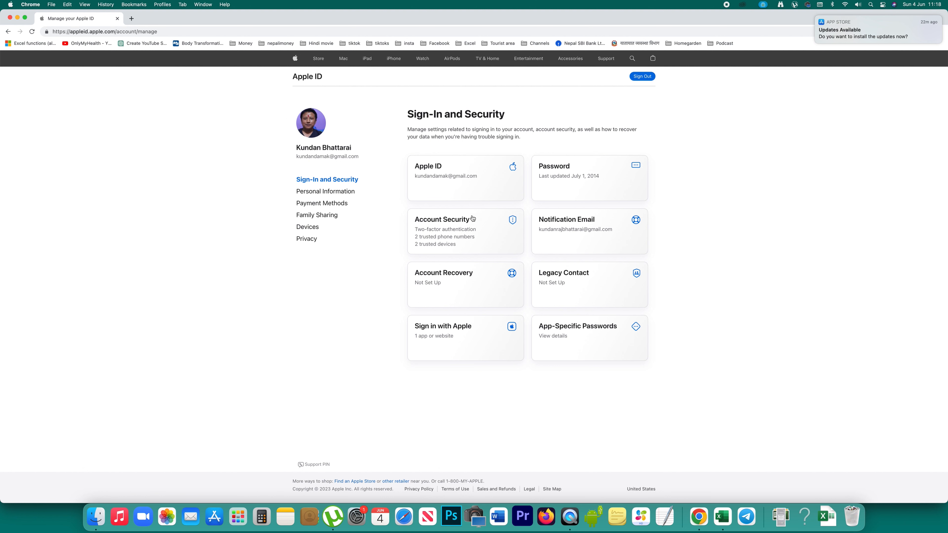
pyautogui.moveTo(465, 229)
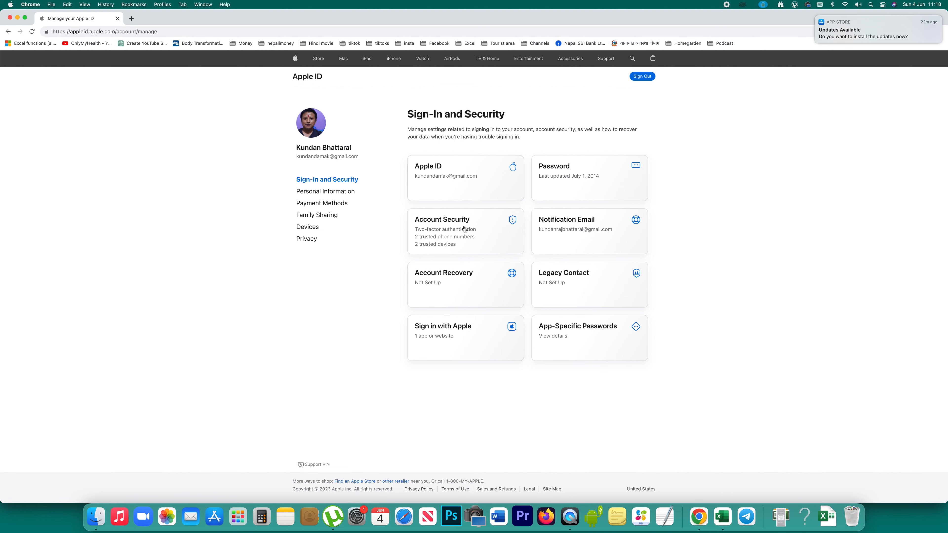
pyautogui.click(465, 231)
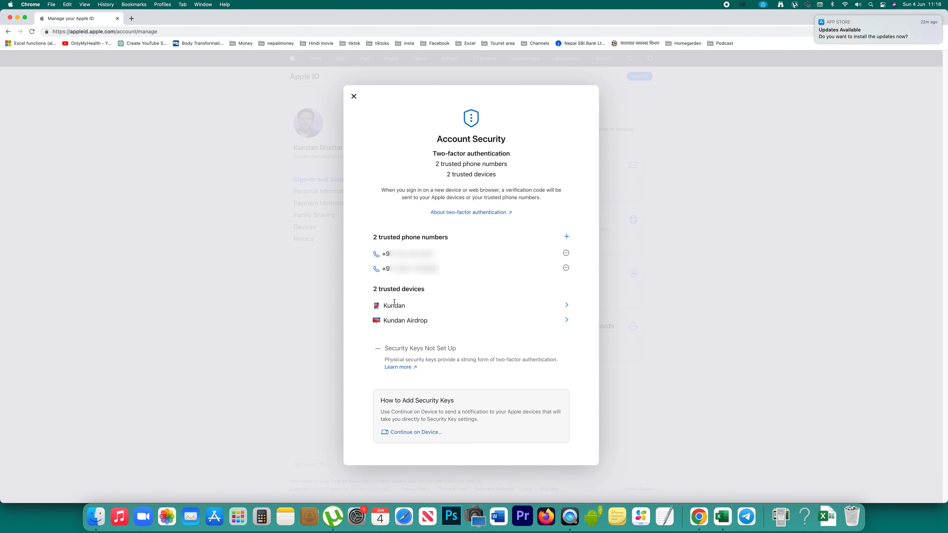
pyautogui.moveTo(391, 334)
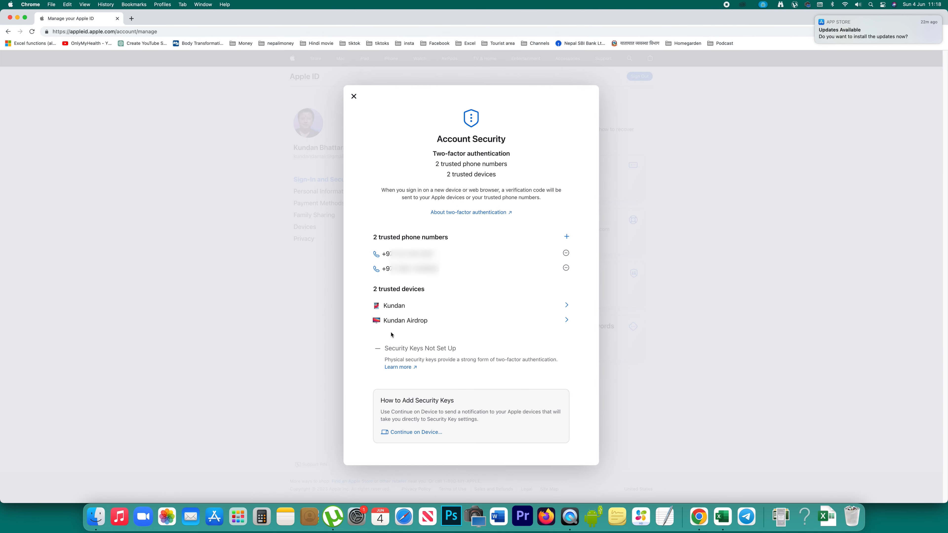
pyautogui.moveTo(377, 317)
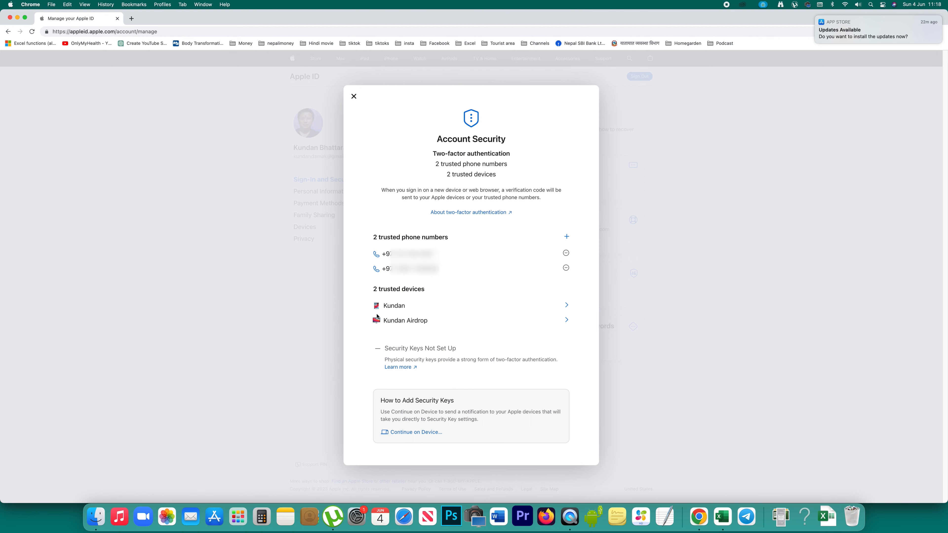
pyautogui.click(354, 96)
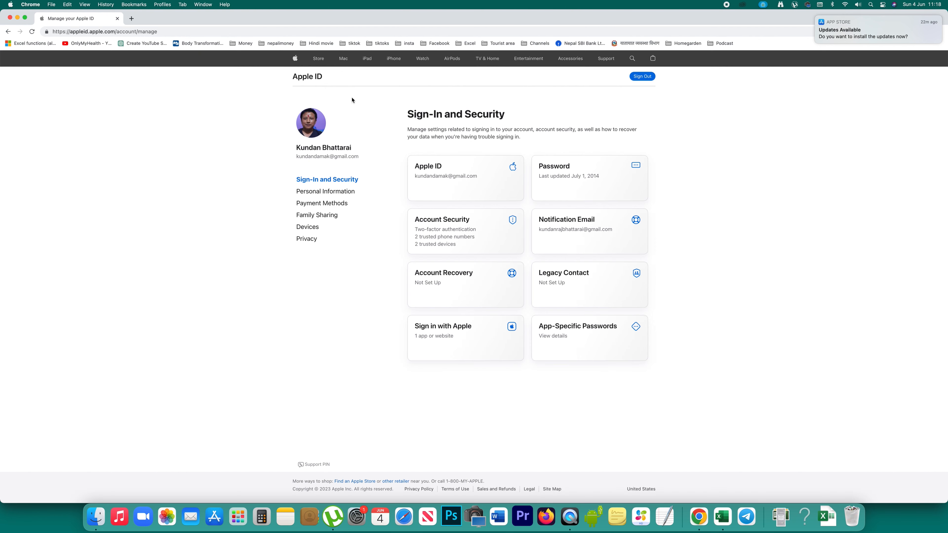